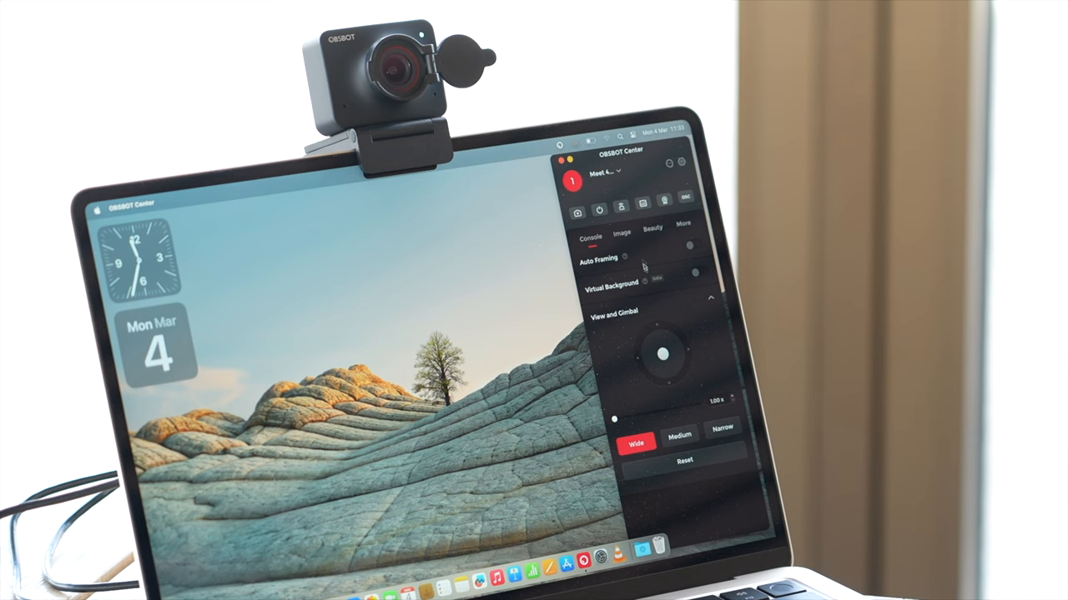
click(621, 232)
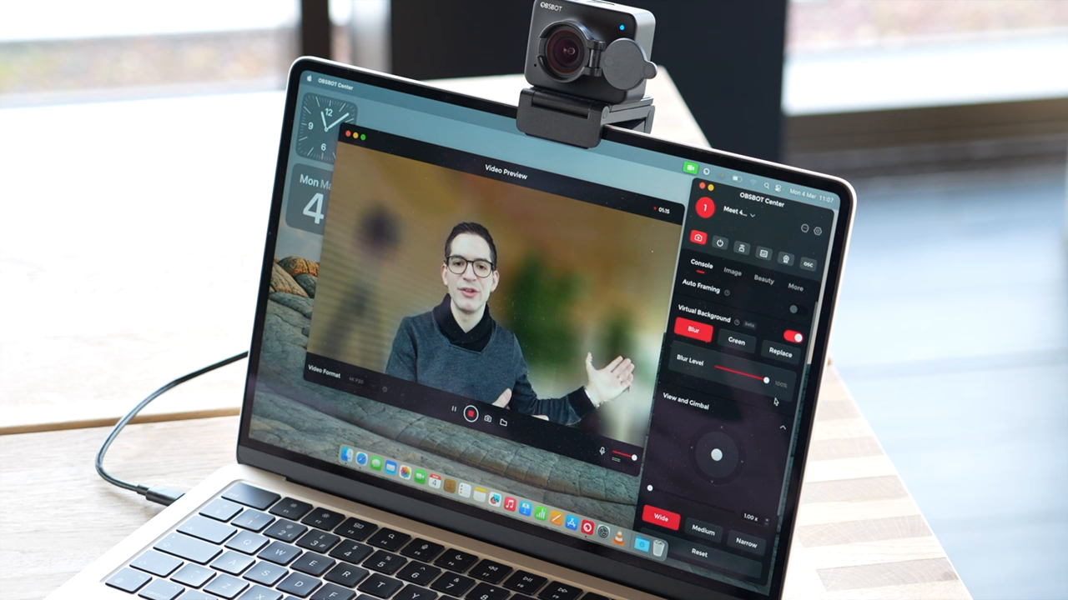
click(780, 355)
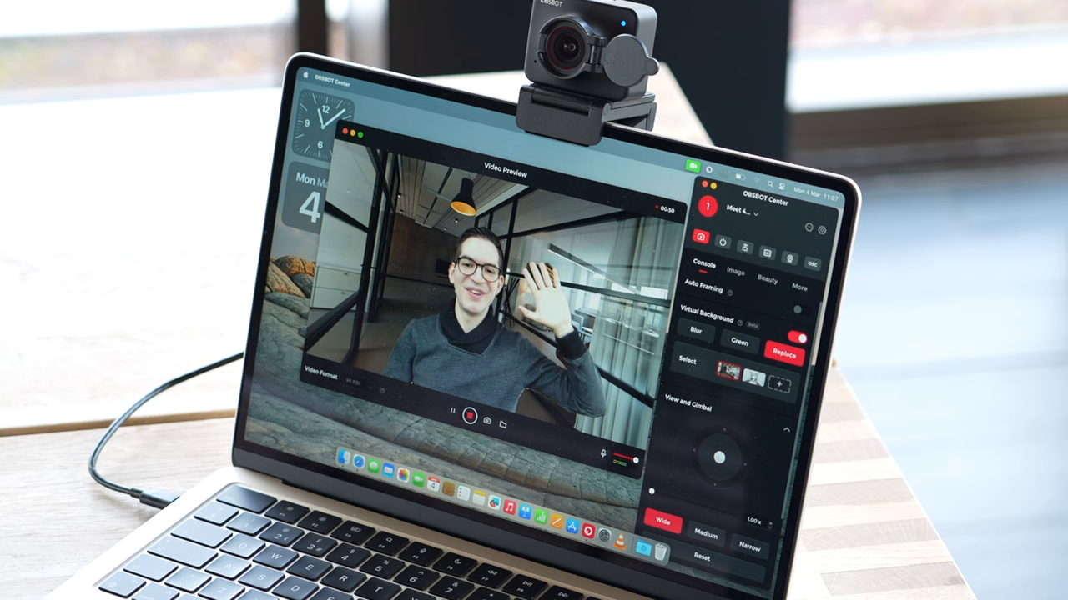